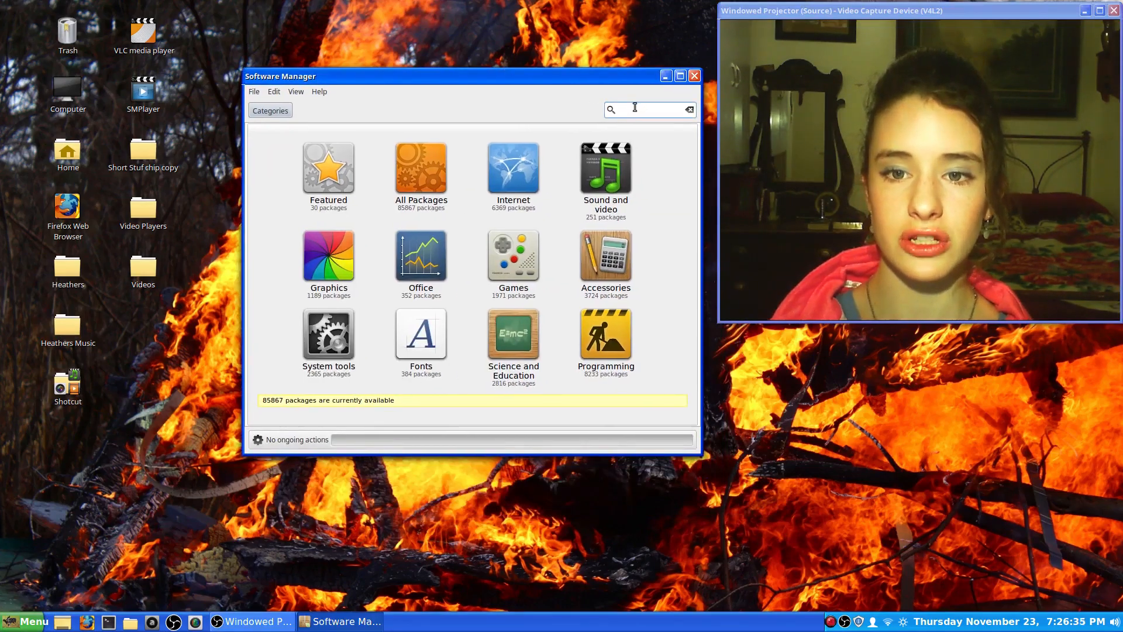
Confirm Artha is installed via an 'artha' search, close Software Manager, and launch Artha
text(artha)
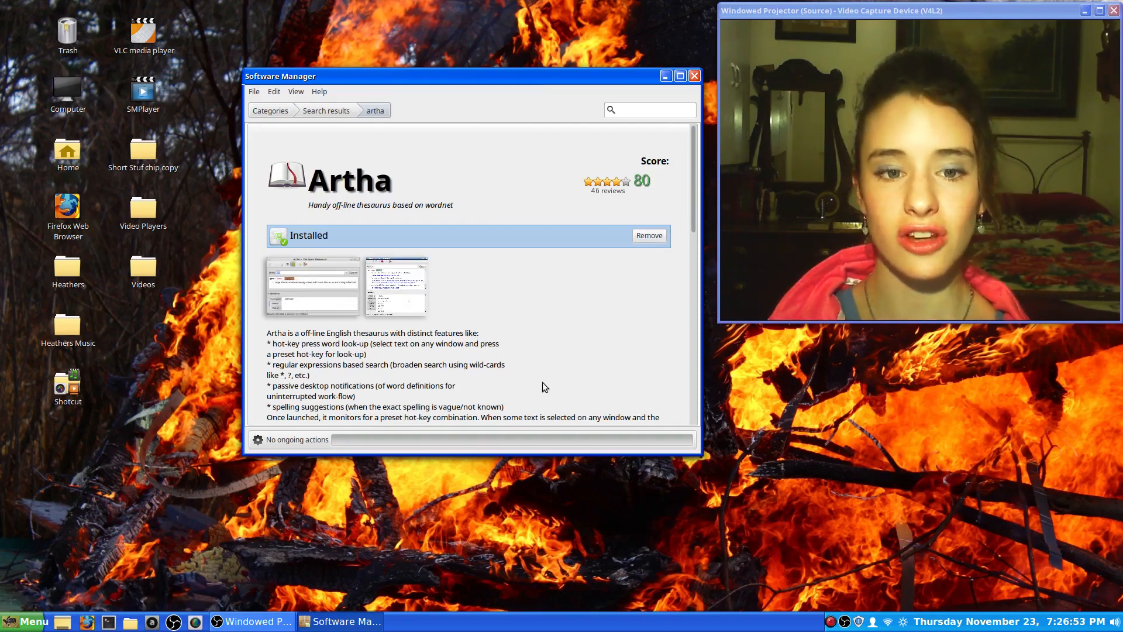
click(693, 75)
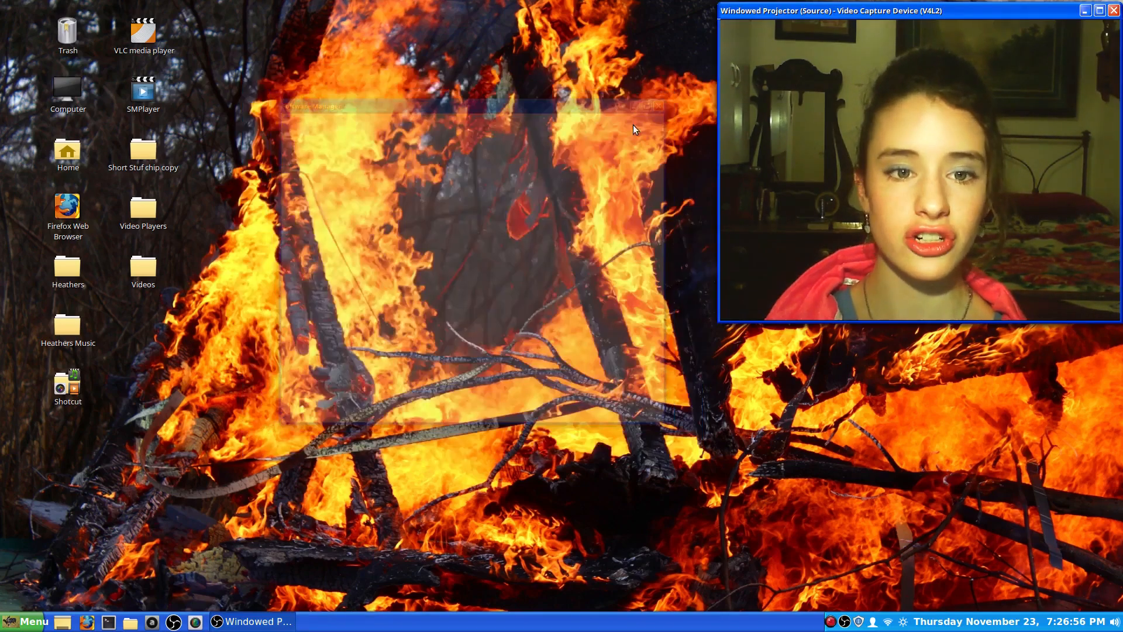
click(24, 621)
text(sit)
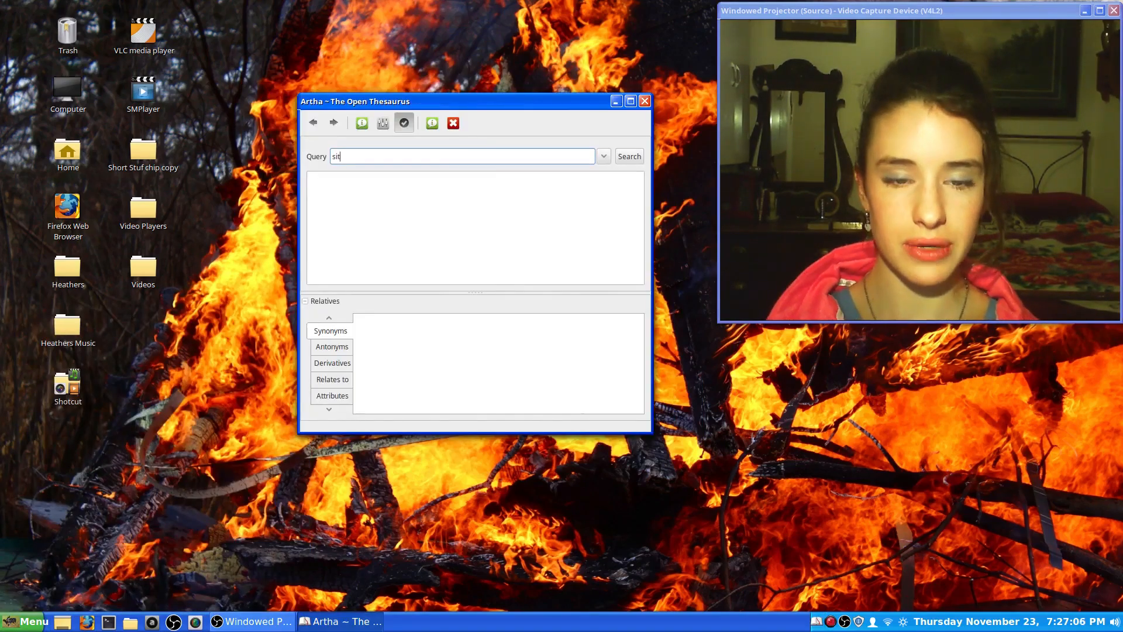
Look up 'sit' and view its senses, derivatives and kinds of sitting
click(628, 155)
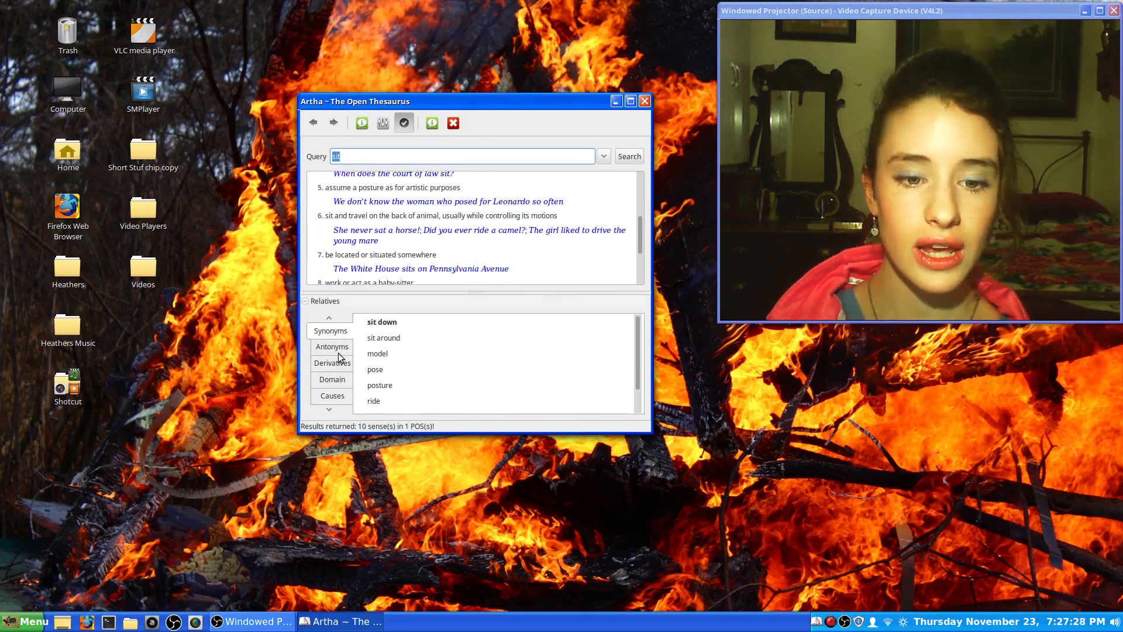
click(331, 363)
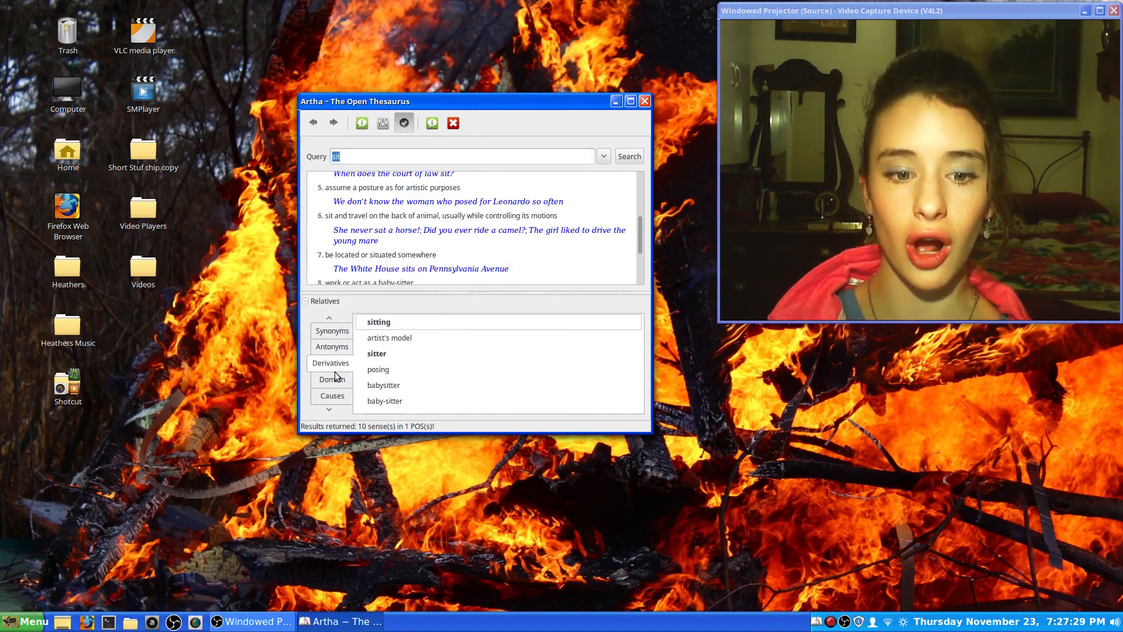
click(329, 409)
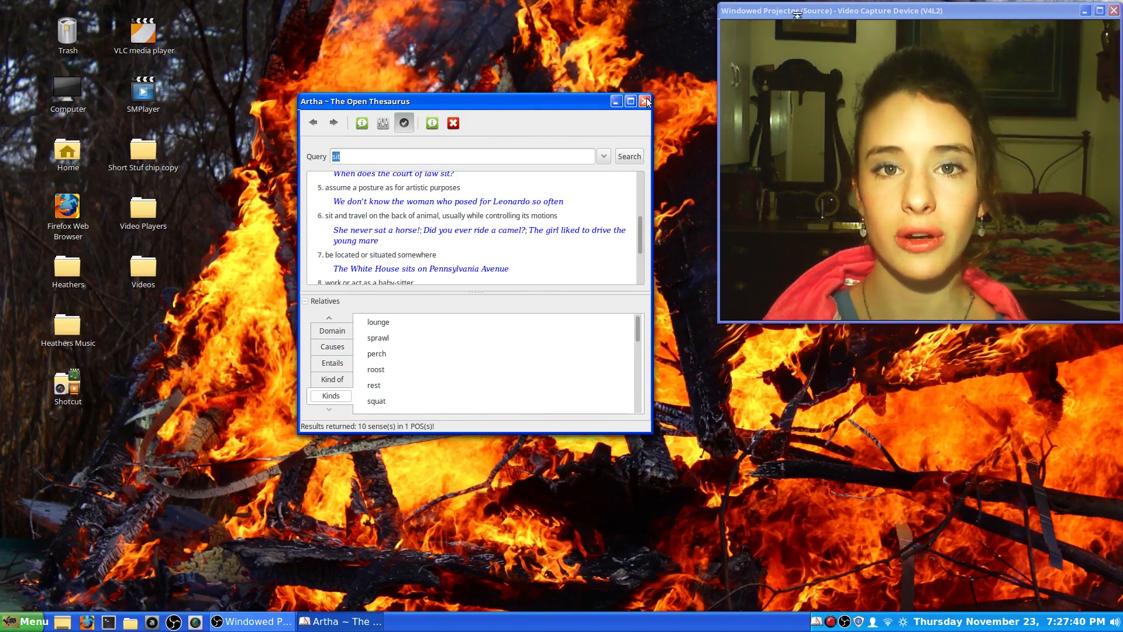
Quit the thesaurus from the toolbar, returning to the desktop
click(643, 100)
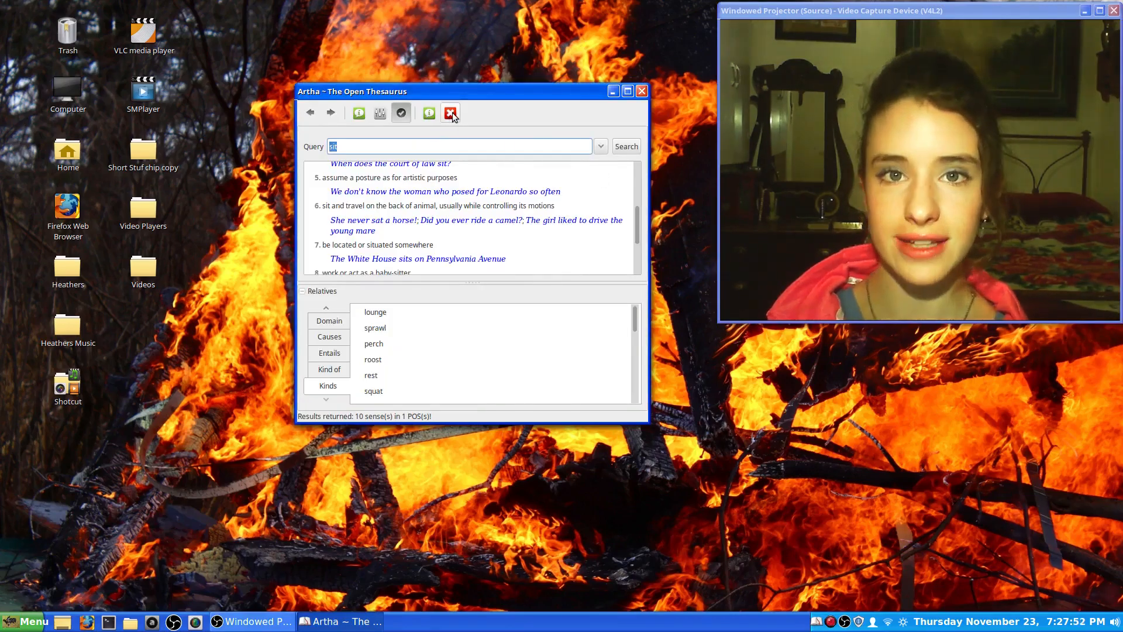
click(450, 113)
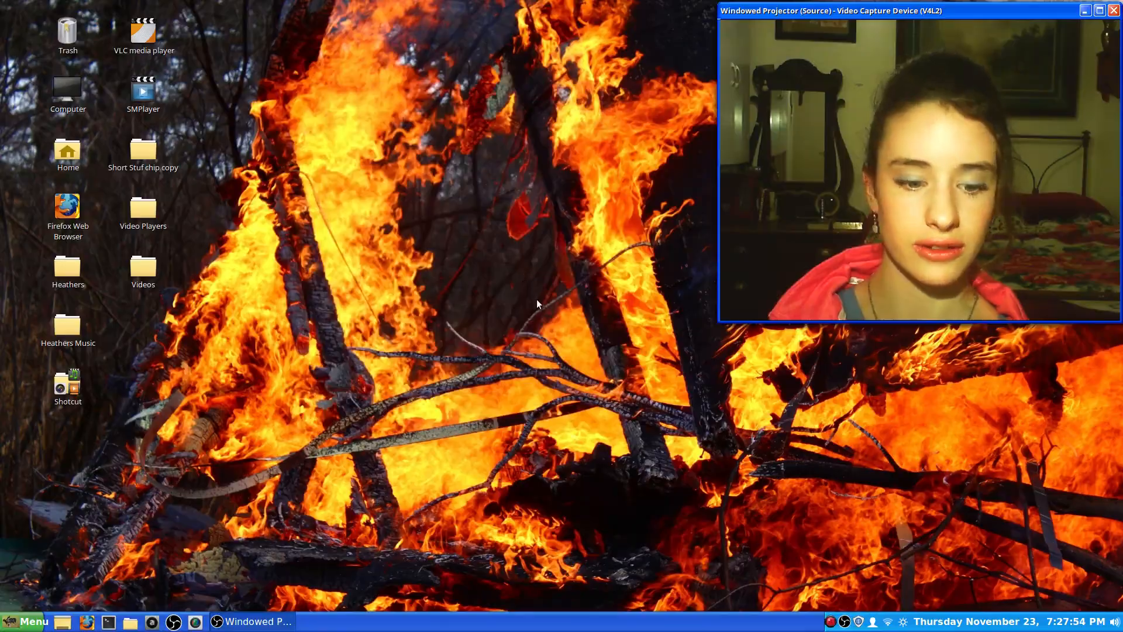